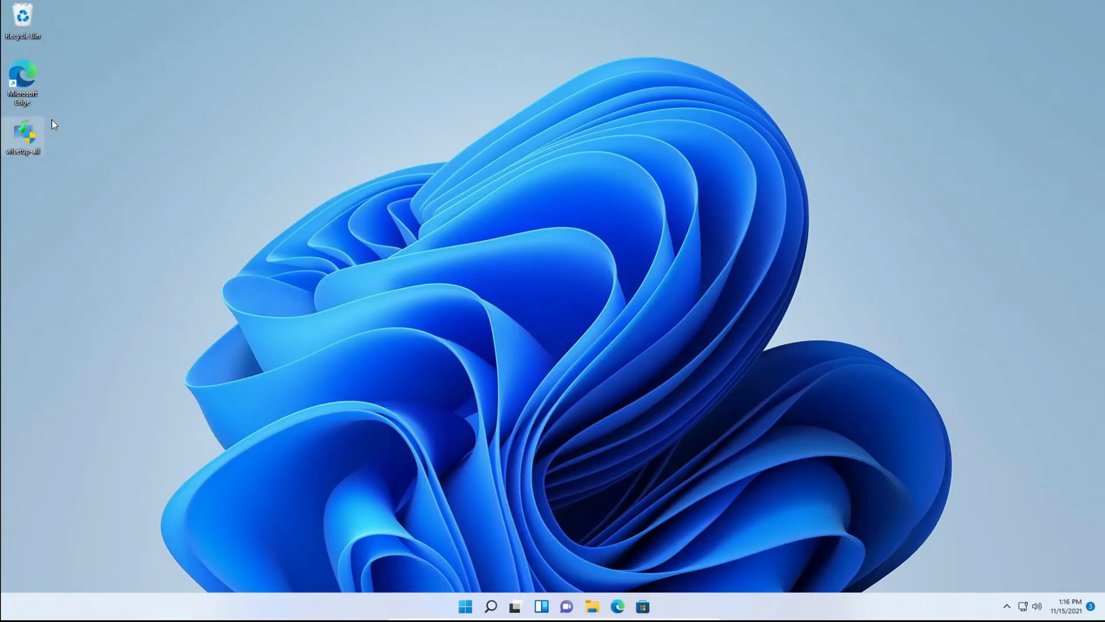
Launch wlsetup-all from the desktop and have Windows Features download and install .NET Framework 3.5
{"action": "double_click", "coordinate": [22, 134]}
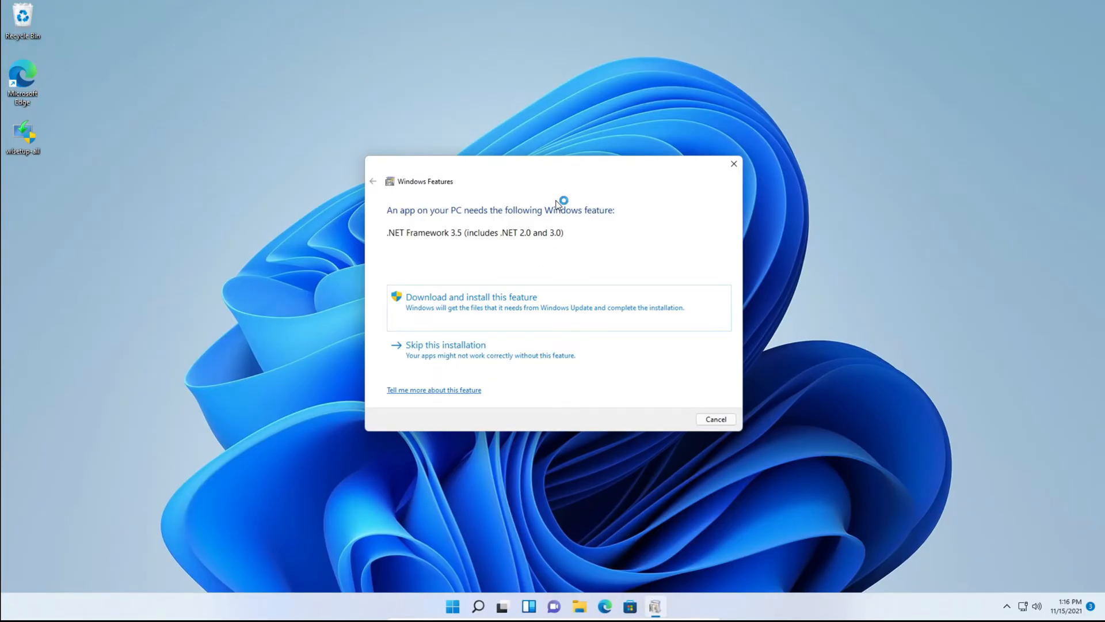
{"action": "mouse_move", "coordinate": [556, 205]}
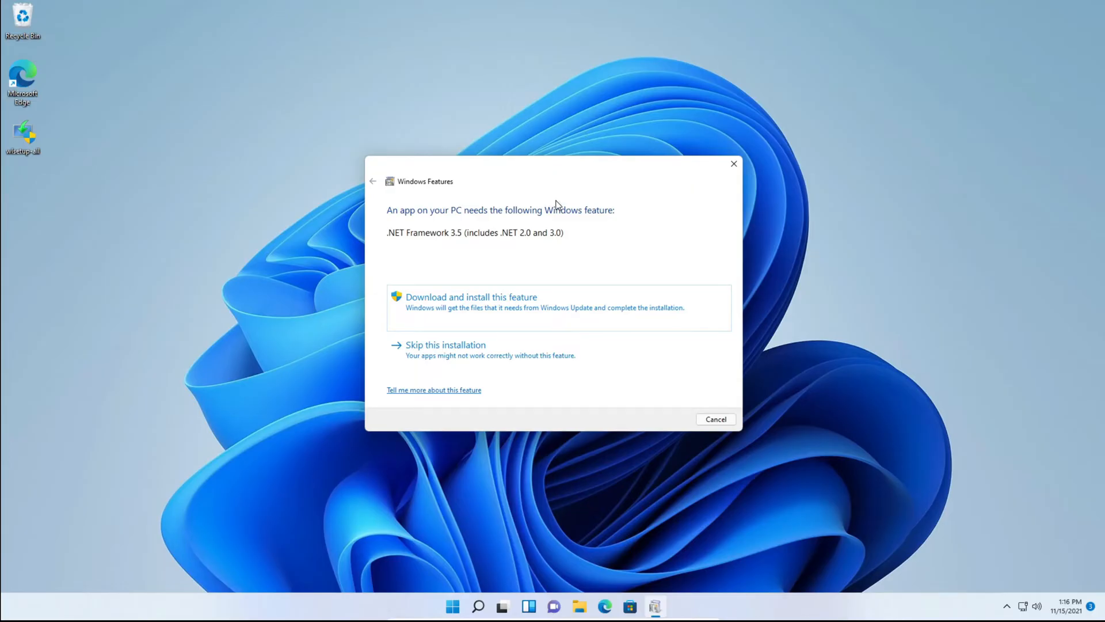
{"action": "mouse_move", "coordinate": [520, 320]}
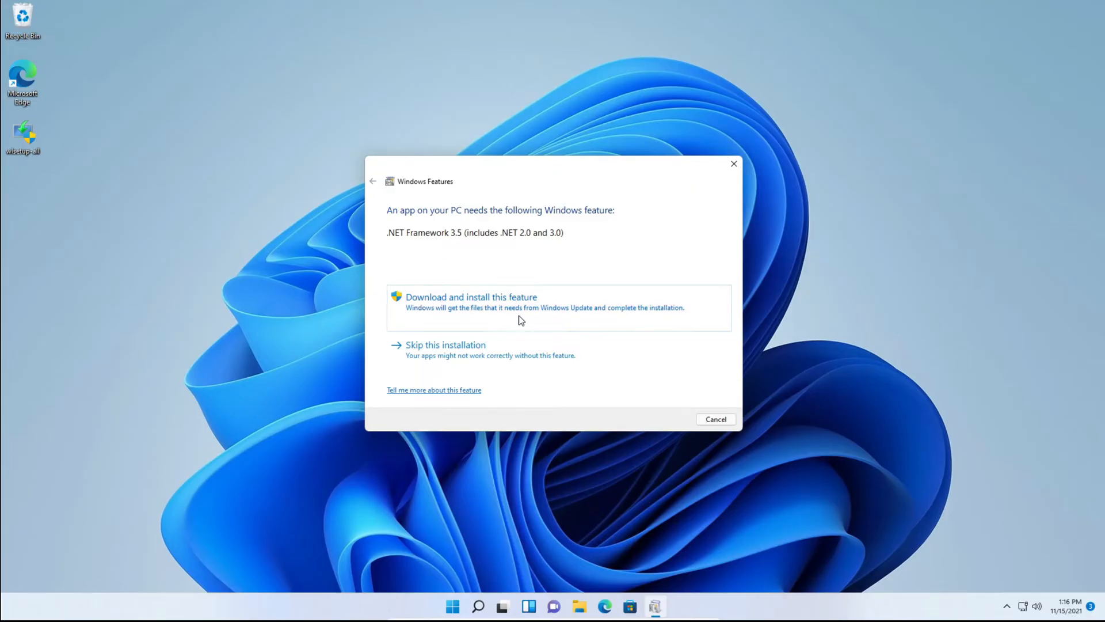
{"action": "left_click", "coordinate": [471, 297]}
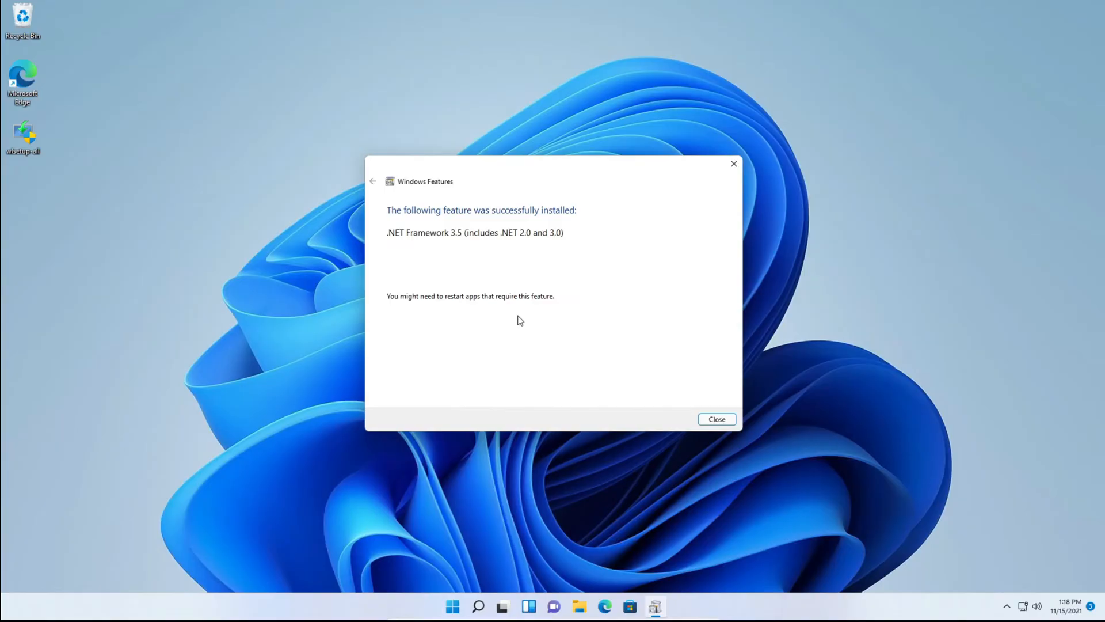
Close the .NET 3.5 success notice and the Windows Essentials 'Restart your computer' error
{"action": "left_click", "coordinate": [715, 419]}
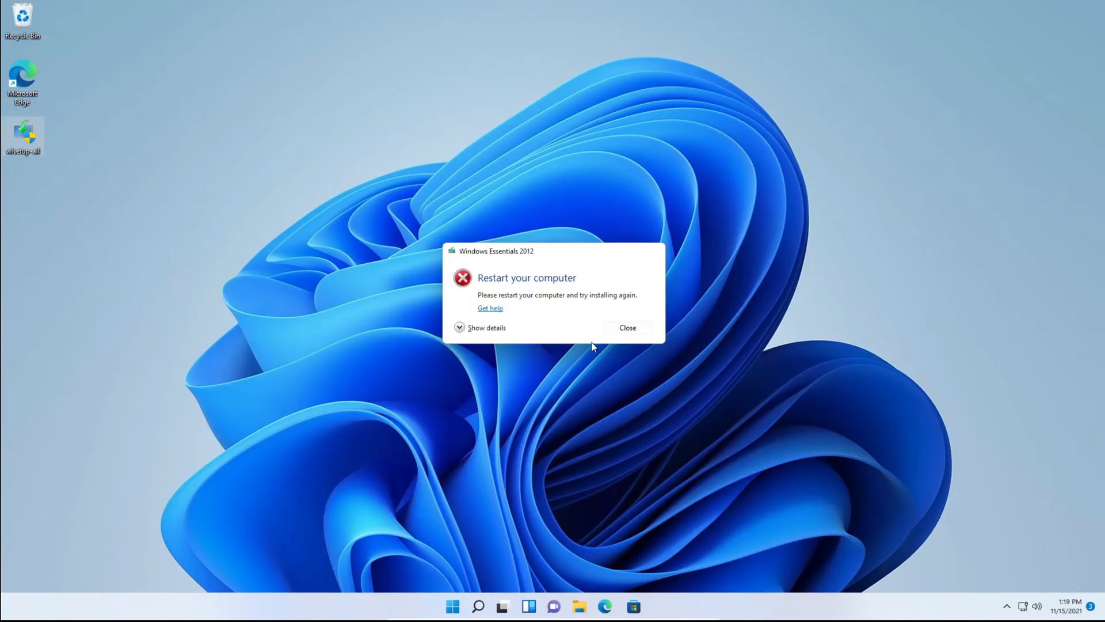
{"action": "left_click", "coordinate": [627, 327]}
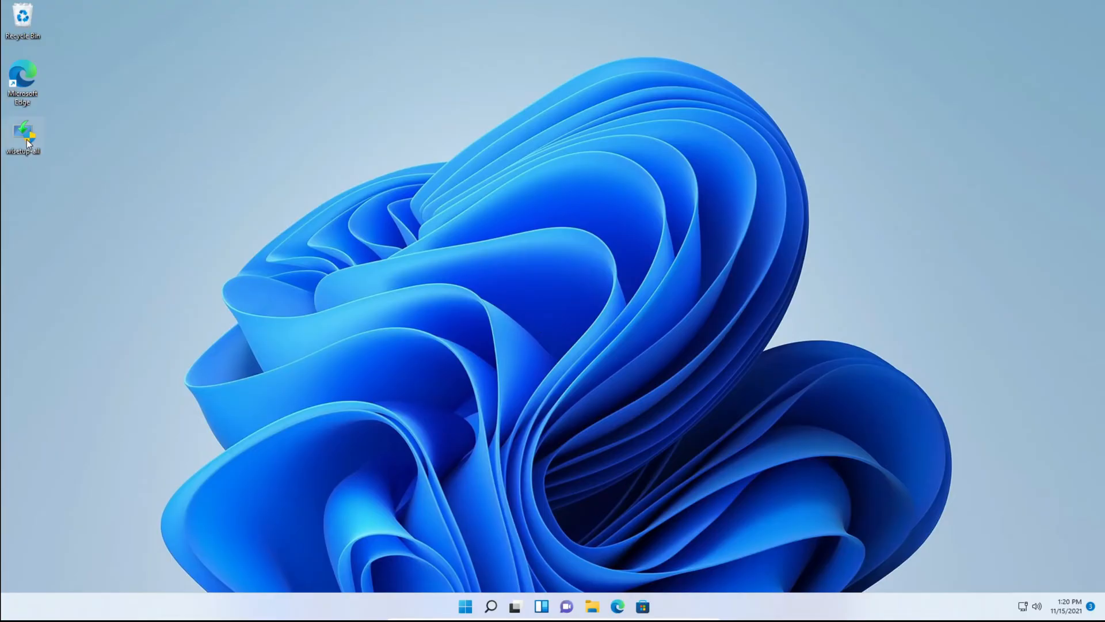
Relaunch wlsetup-all and grant it administrator permission in the UAC prompt
{"action": "double_click", "coordinate": [22, 135]}
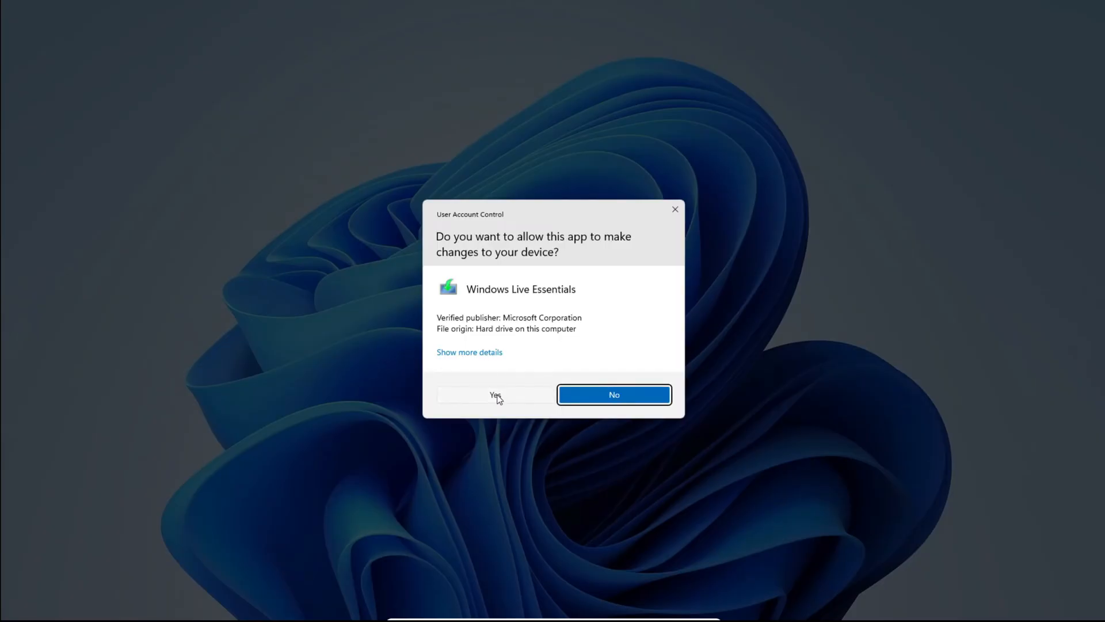
{"action": "left_click", "coordinate": [494, 395]}
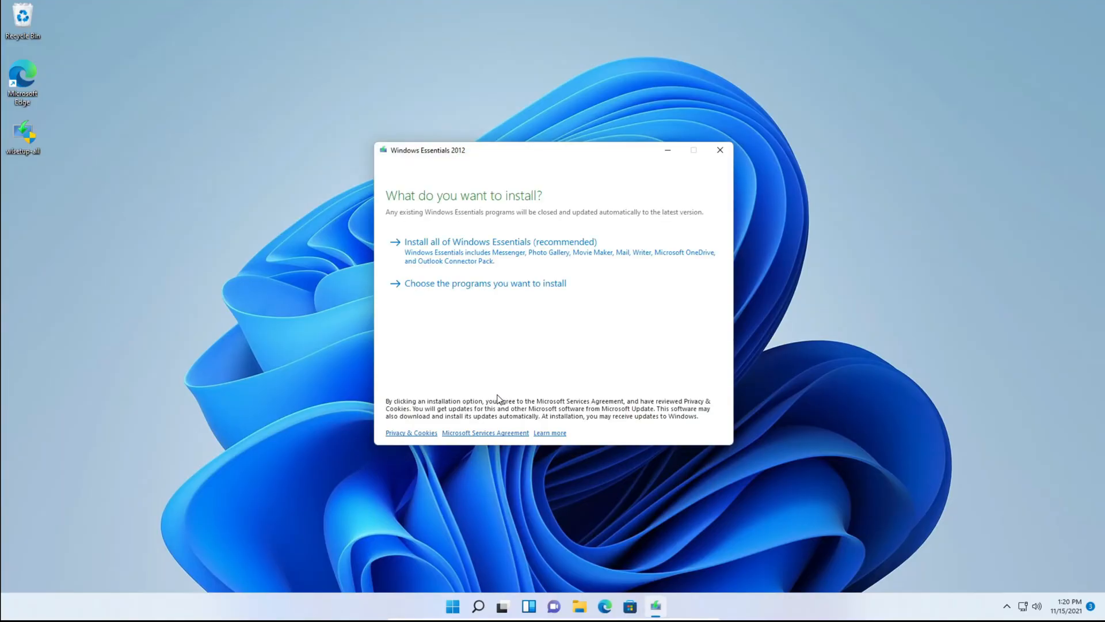
{"action": "mouse_move", "coordinate": [493, 390]}
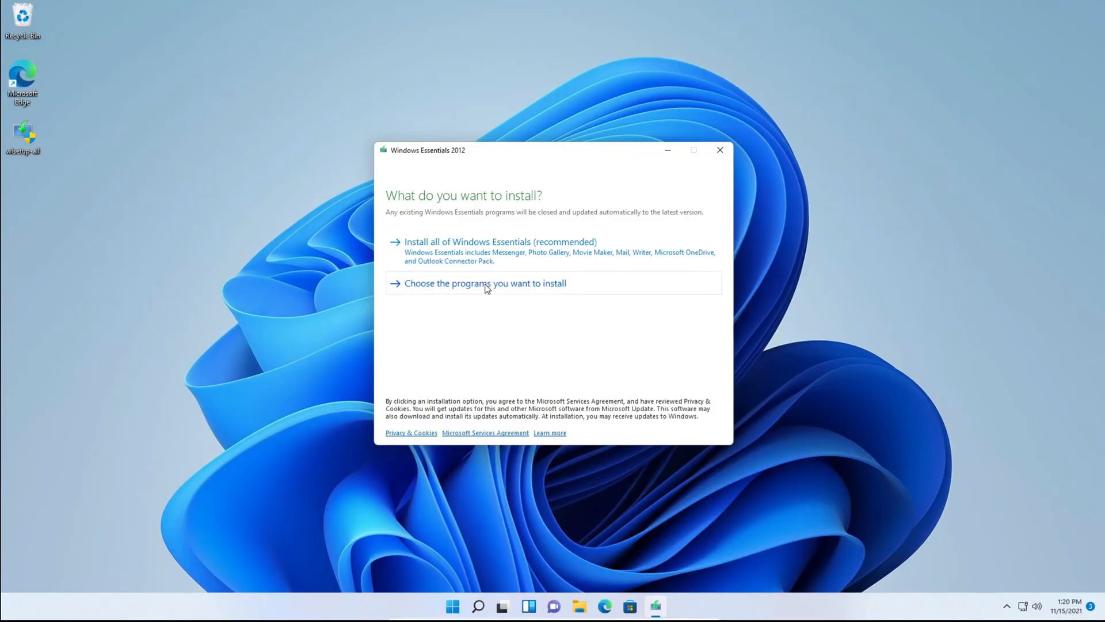
{"action": "mouse_move", "coordinate": [418, 273]}
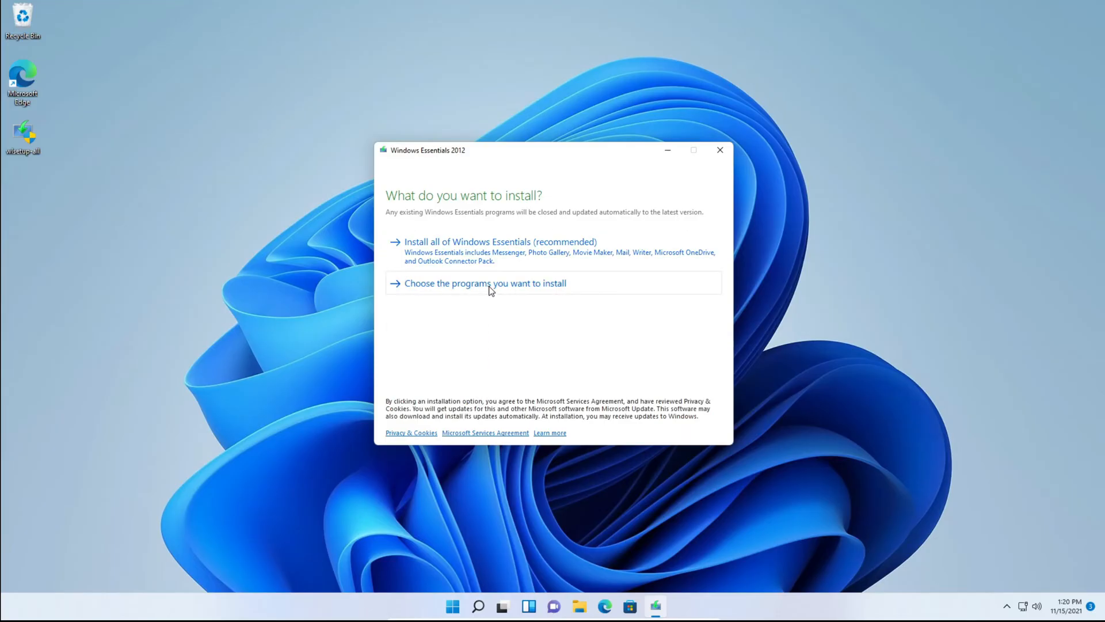
Choose individual programs, leave out Messenger, Mail and Writer, and install only Photo Gallery and Movie Maker
{"action": "left_click", "coordinate": [484, 282]}
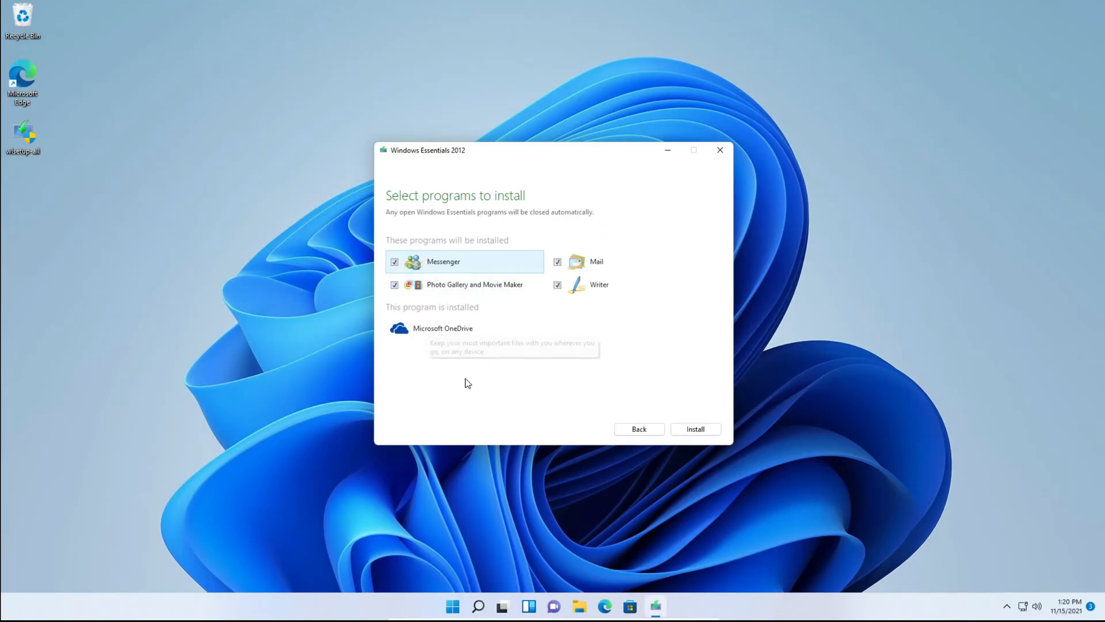
{"action": "mouse_move", "coordinate": [552, 273]}
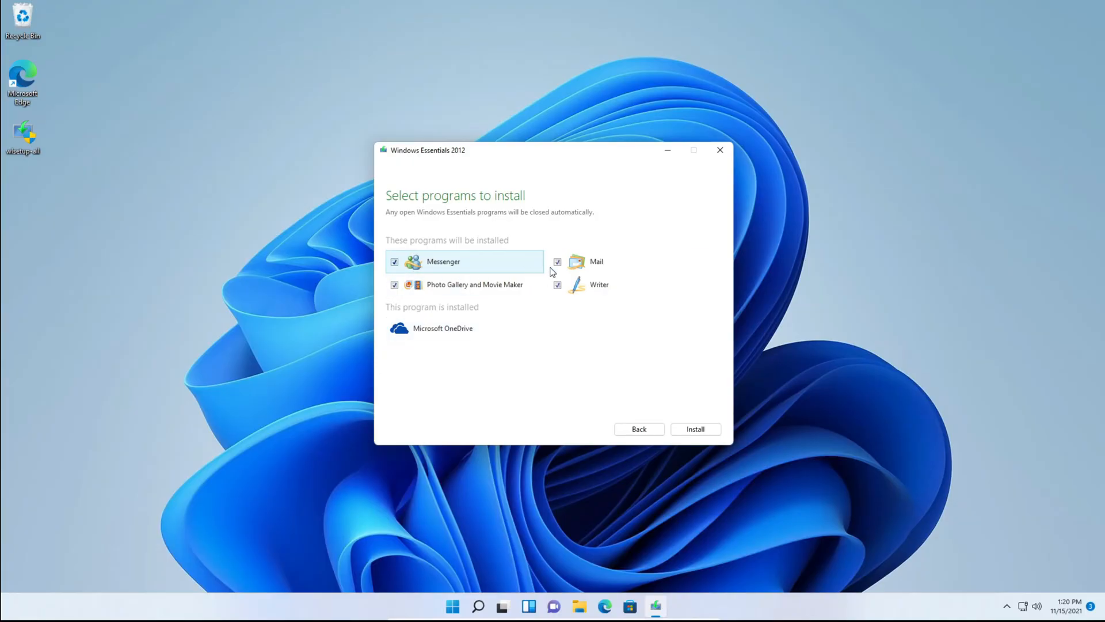
{"action": "left_click", "coordinate": [558, 283]}
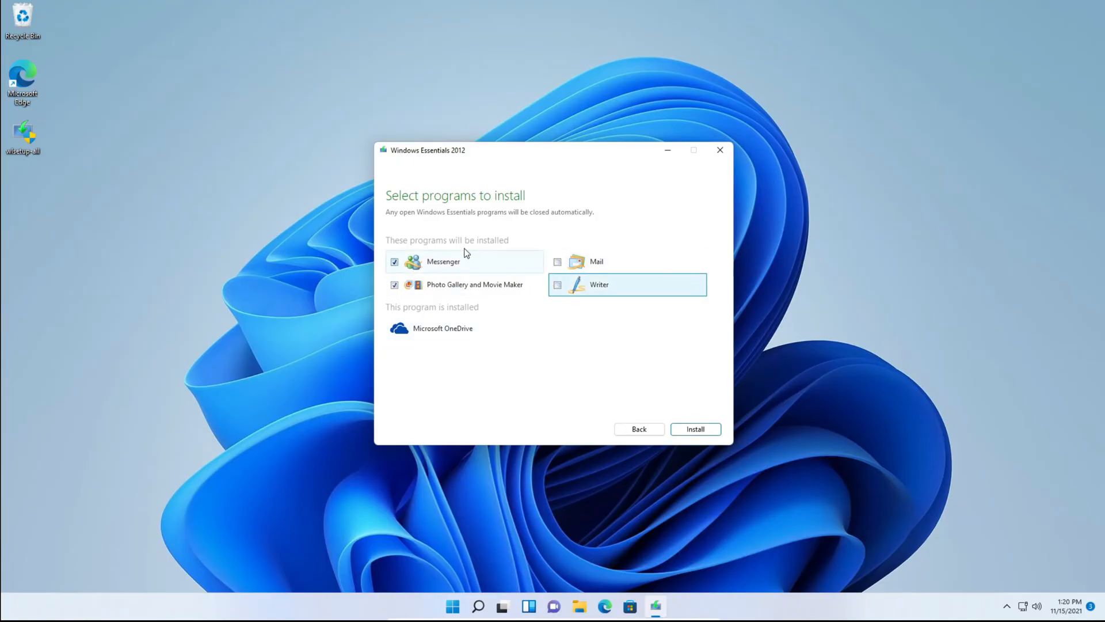
{"action": "left_click", "coordinate": [395, 261]}
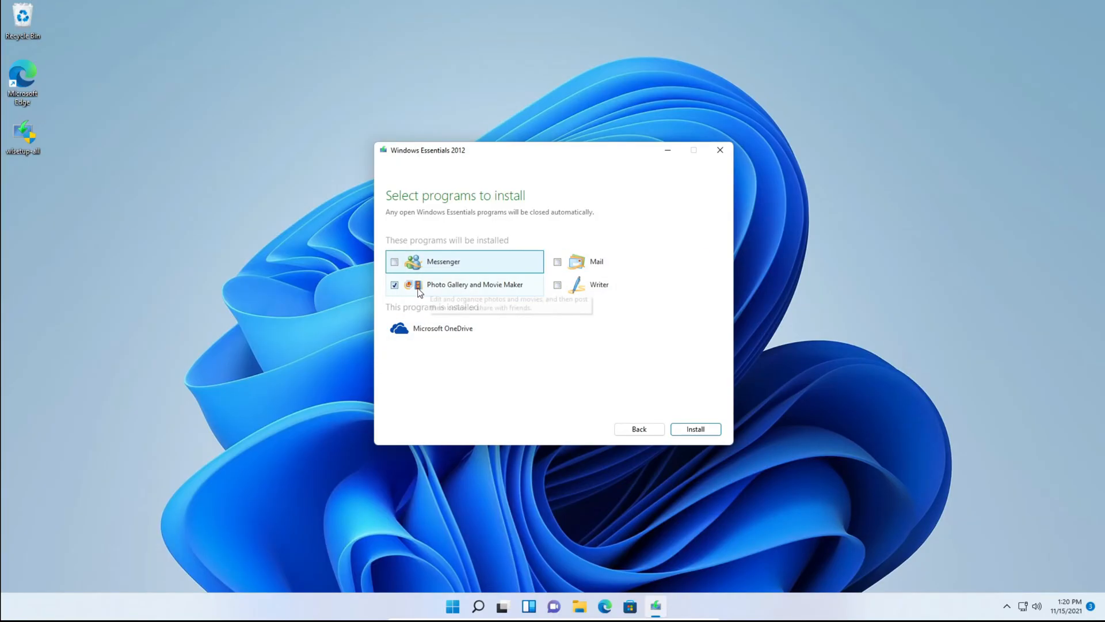
{"action": "mouse_move", "coordinate": [458, 364]}
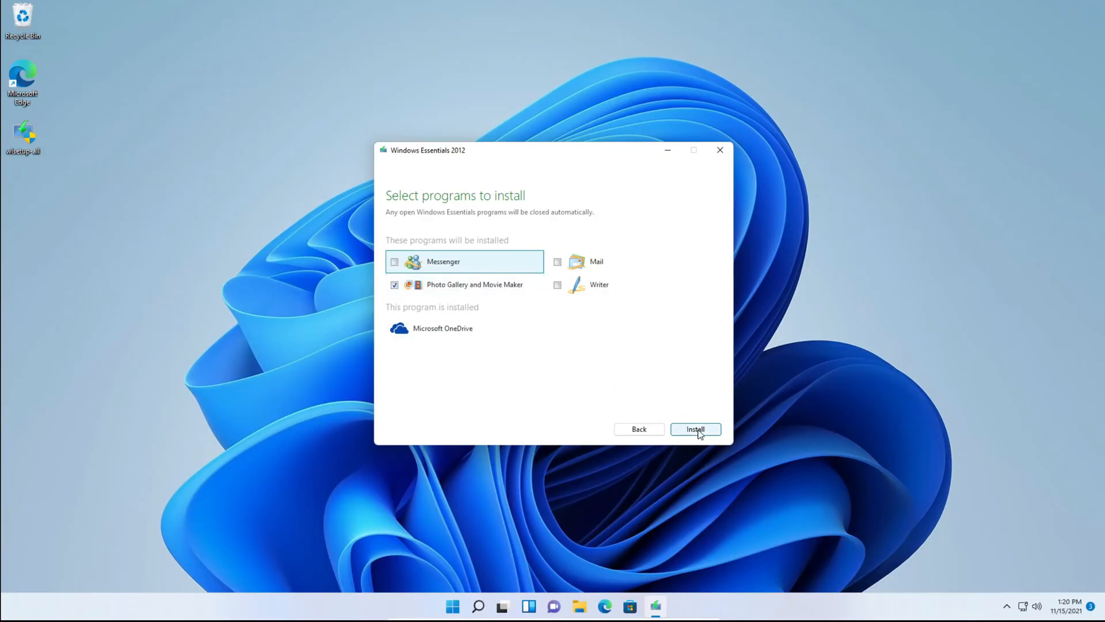
{"action": "left_click", "coordinate": [694, 428]}
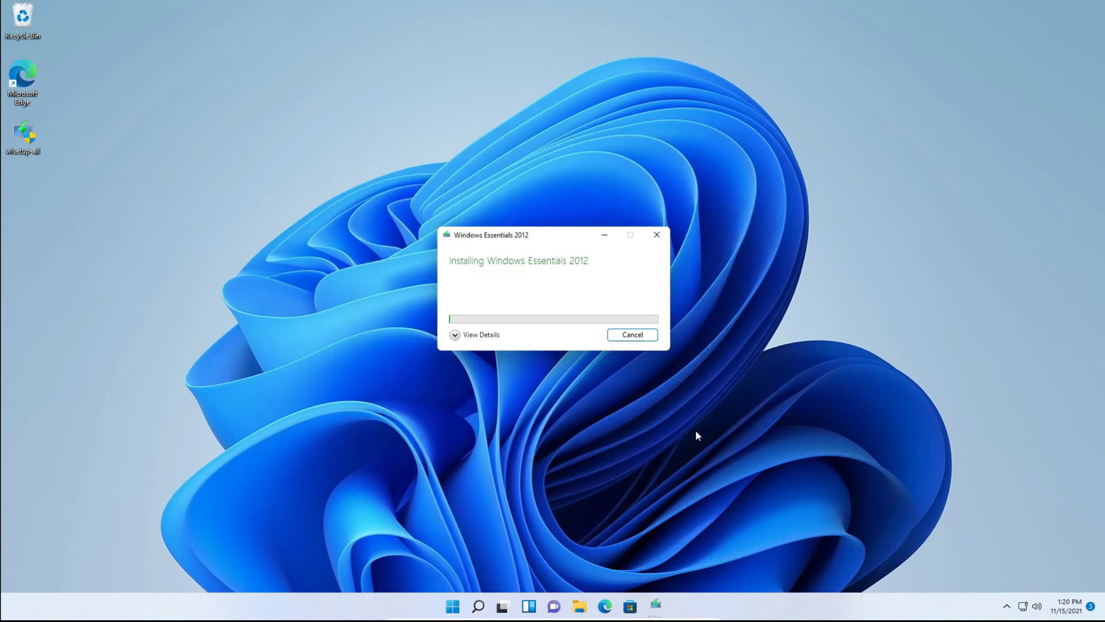
{"action": "mouse_move", "coordinate": [551, 293]}
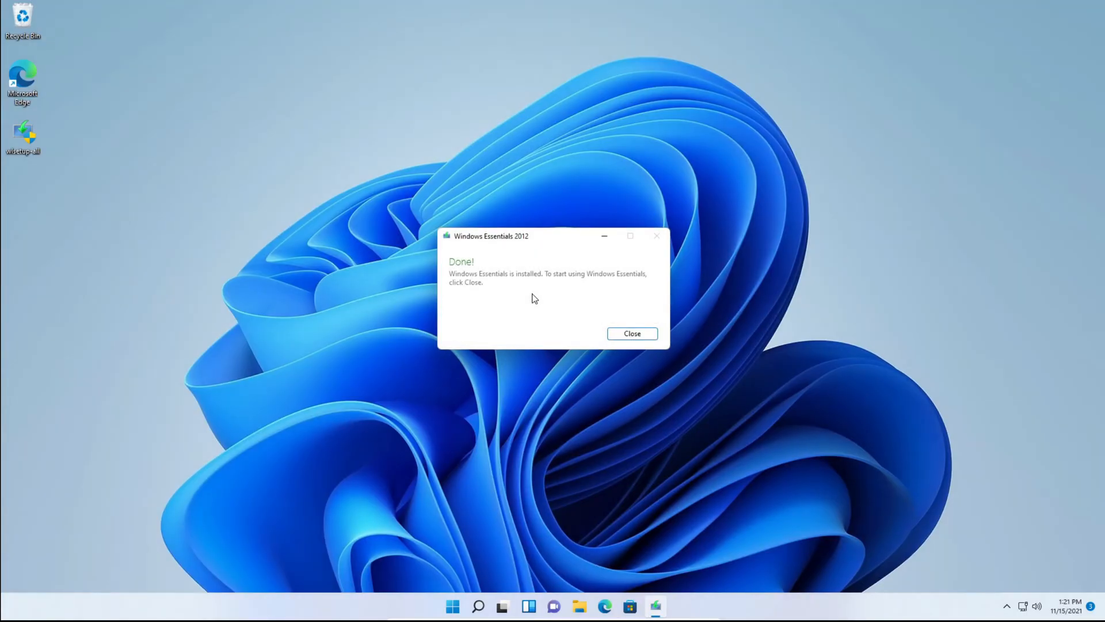
Close the finished installer and search Windows for 'windows movie maker' to launch it
{"action": "left_click", "coordinate": [631, 333]}
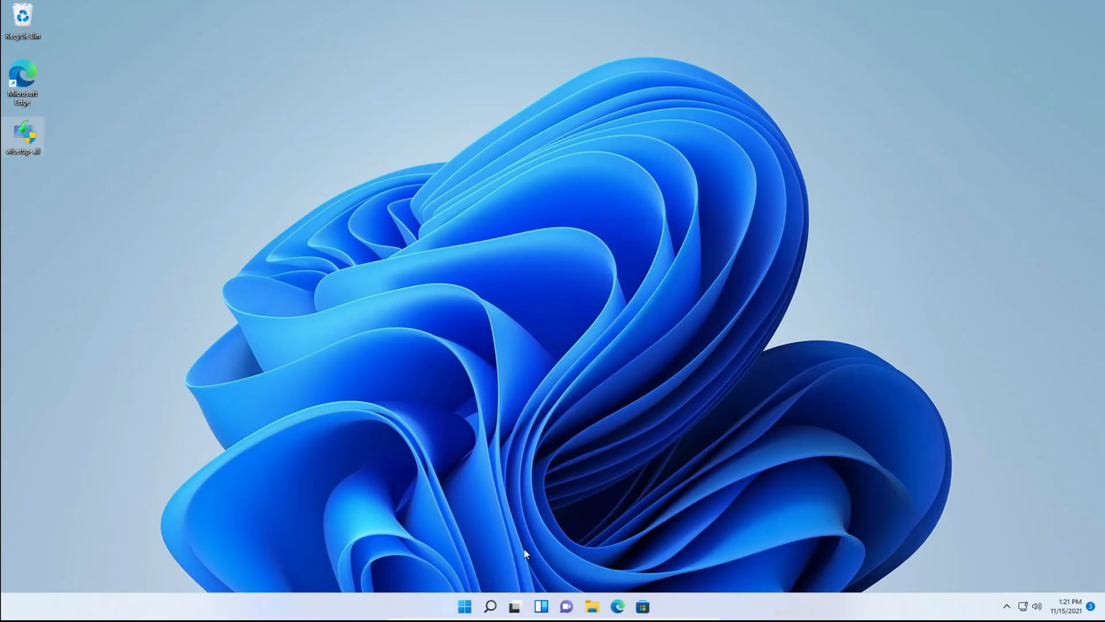
{"action": "left_click", "coordinate": [490, 606]}
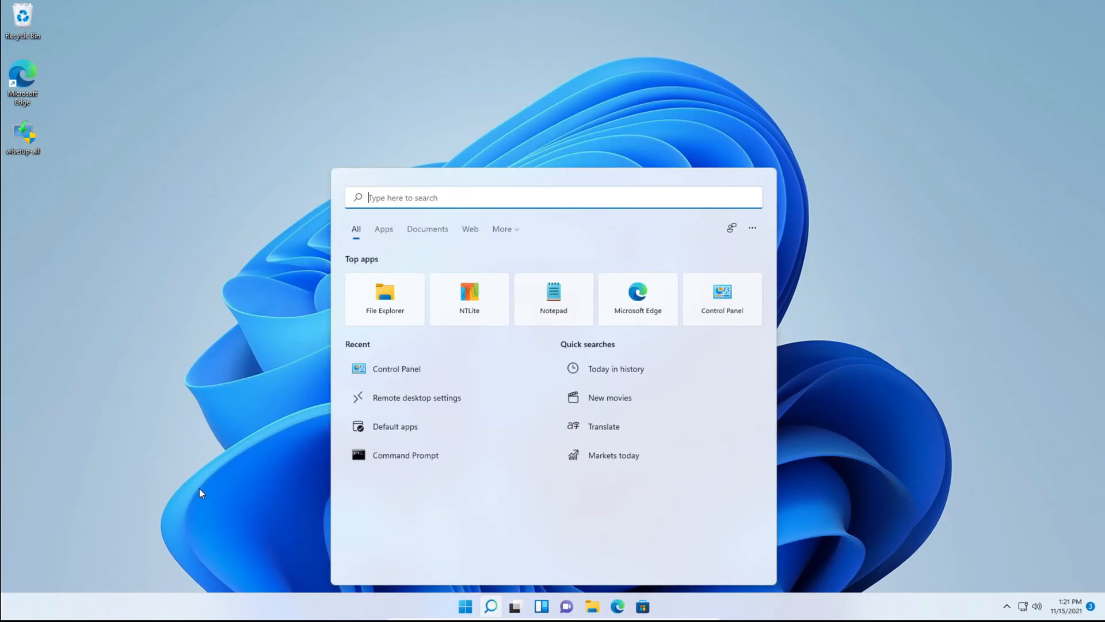
{"action": "type", "text": "windows PowerShell"}
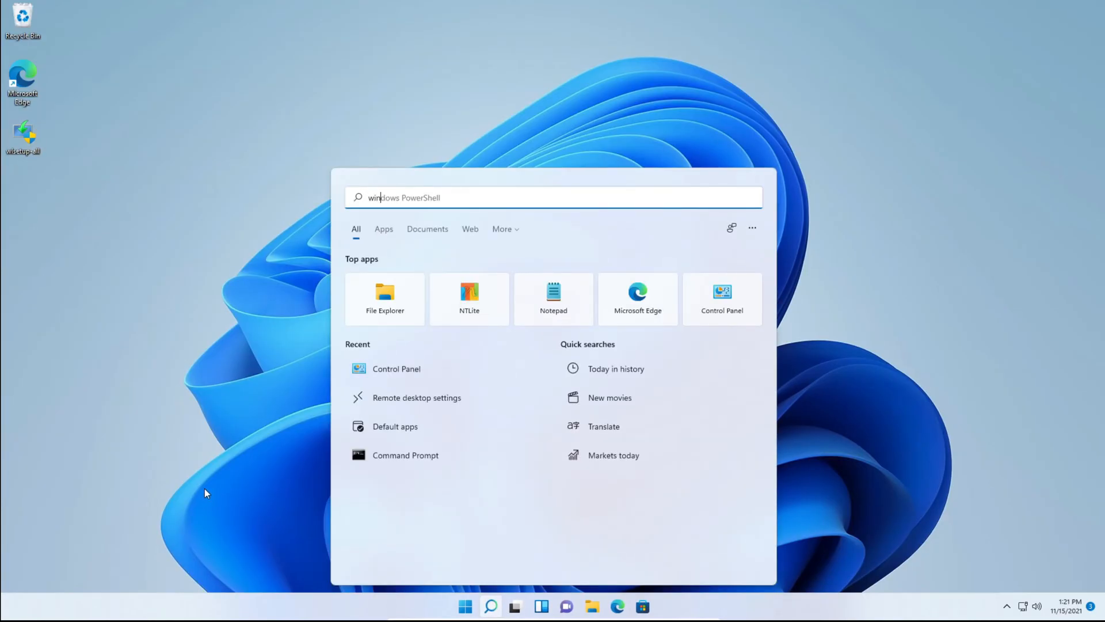
{"action": "type", "text": "windows movie m"}
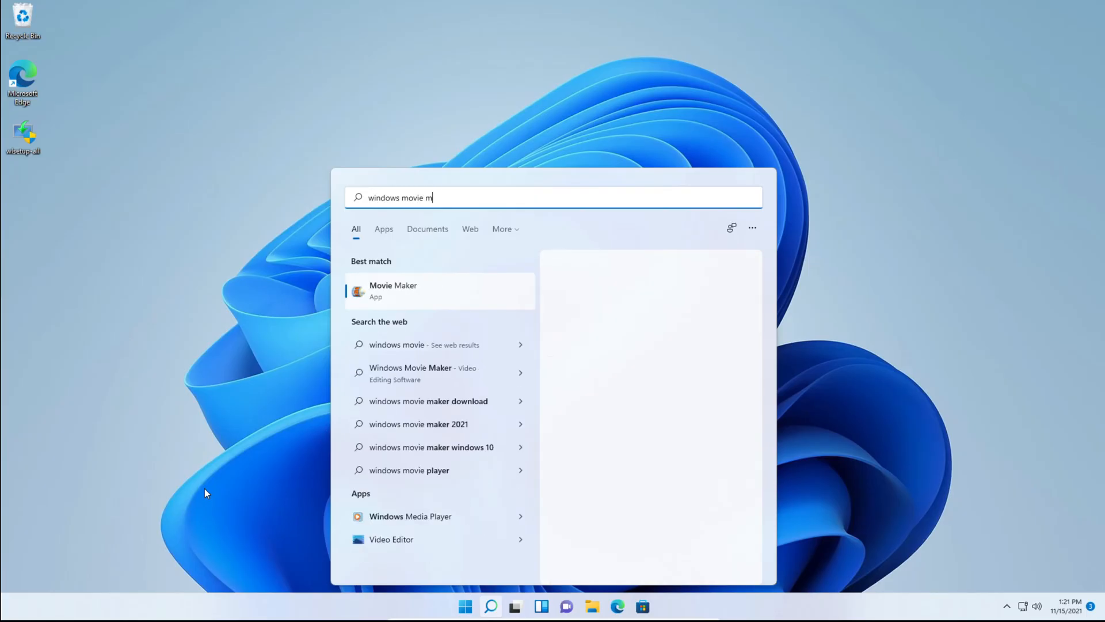
{"action": "type", "text": "aker"}
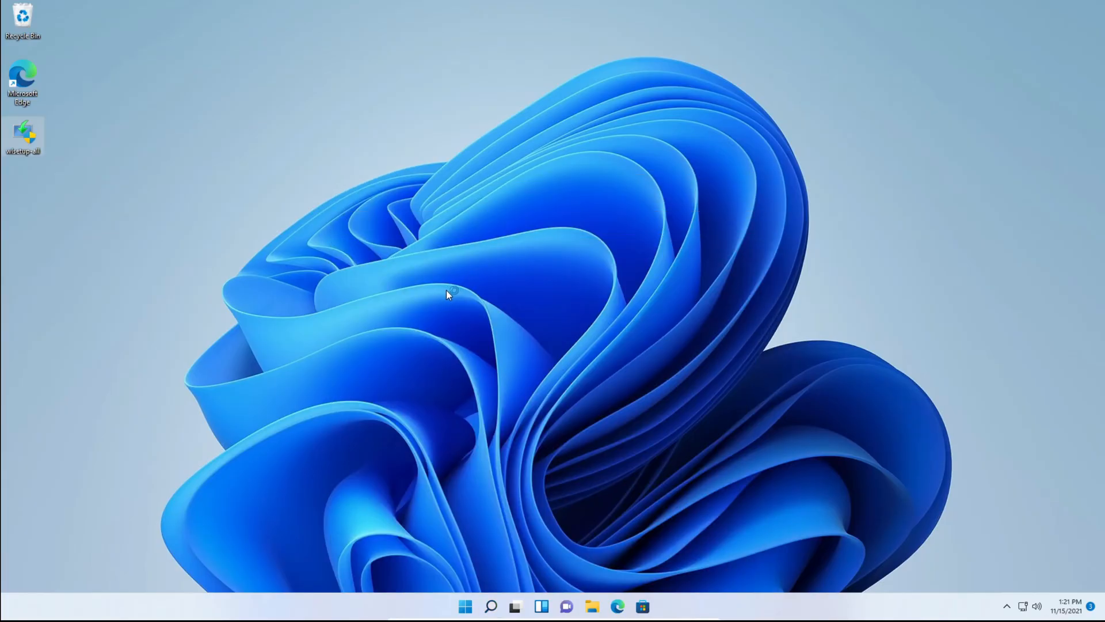
{"action": "mouse_move", "coordinate": [401, 307]}
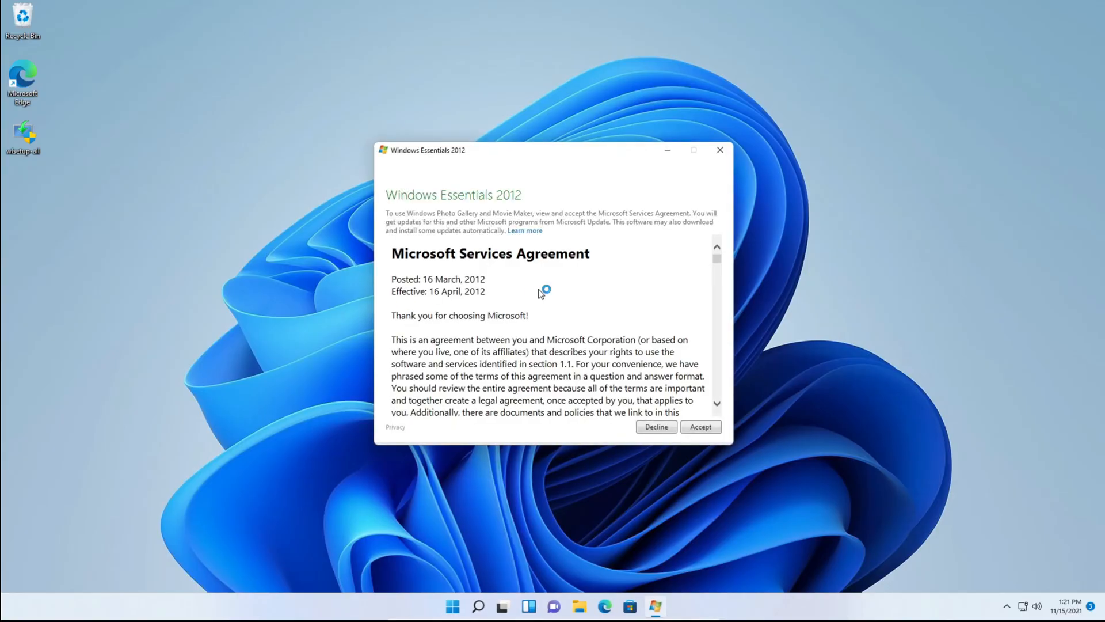
{"action": "mouse_move", "coordinate": [533, 292]}
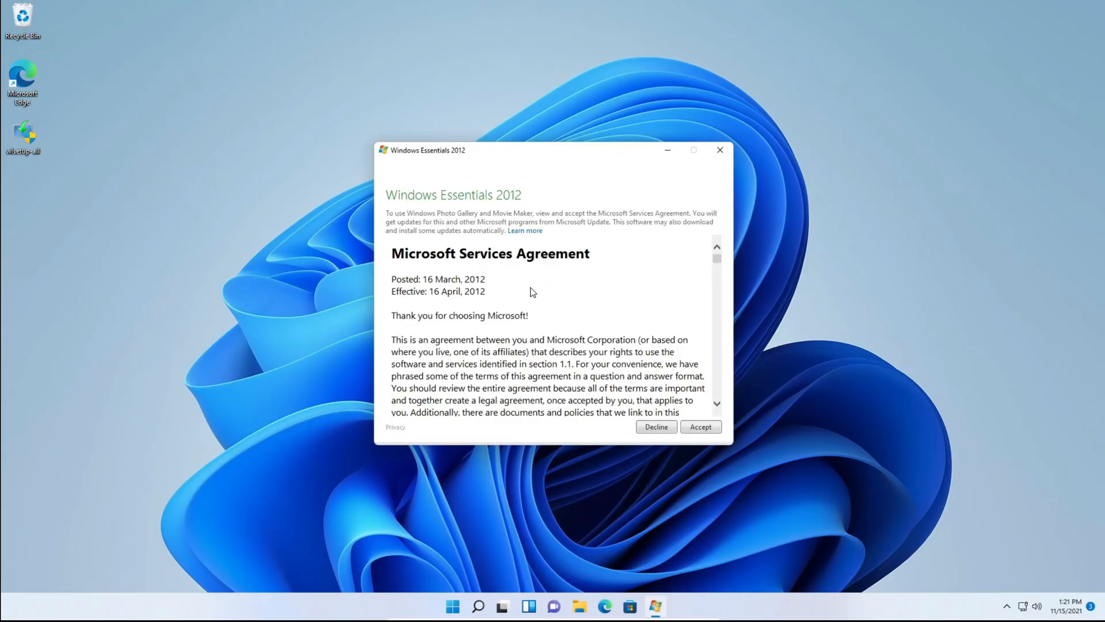
Scroll through and accept the Microsoft Services Agreement so Movie Maker opens a blank My Movie project
{"action": "scroll", "scroll_direction": "down", "scroll_amount": 3}
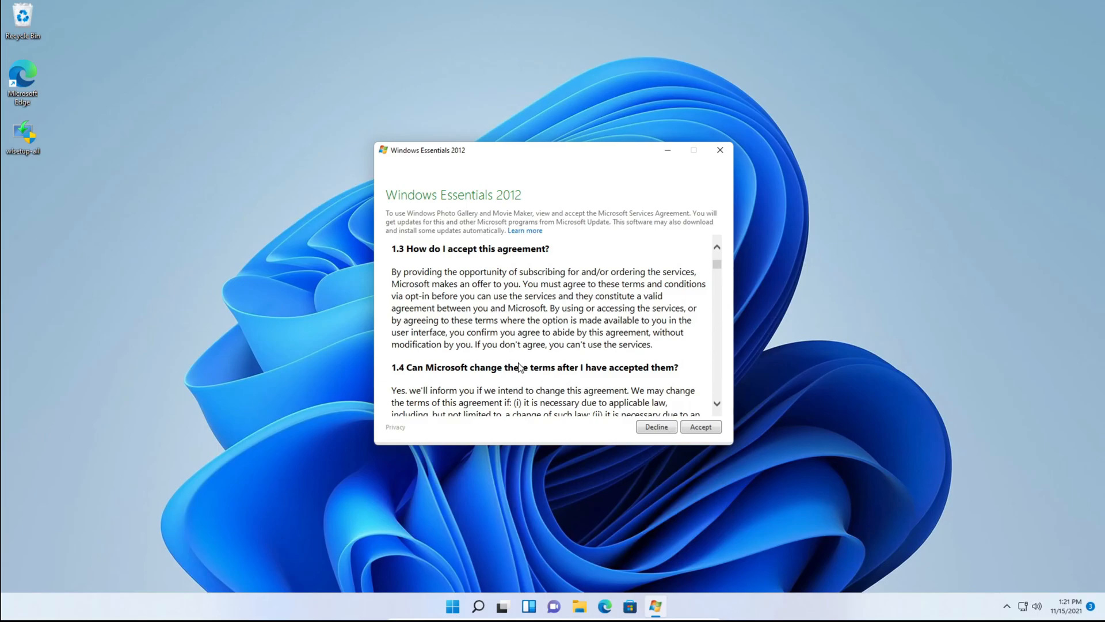
{"action": "left_click", "coordinate": [655, 426]}
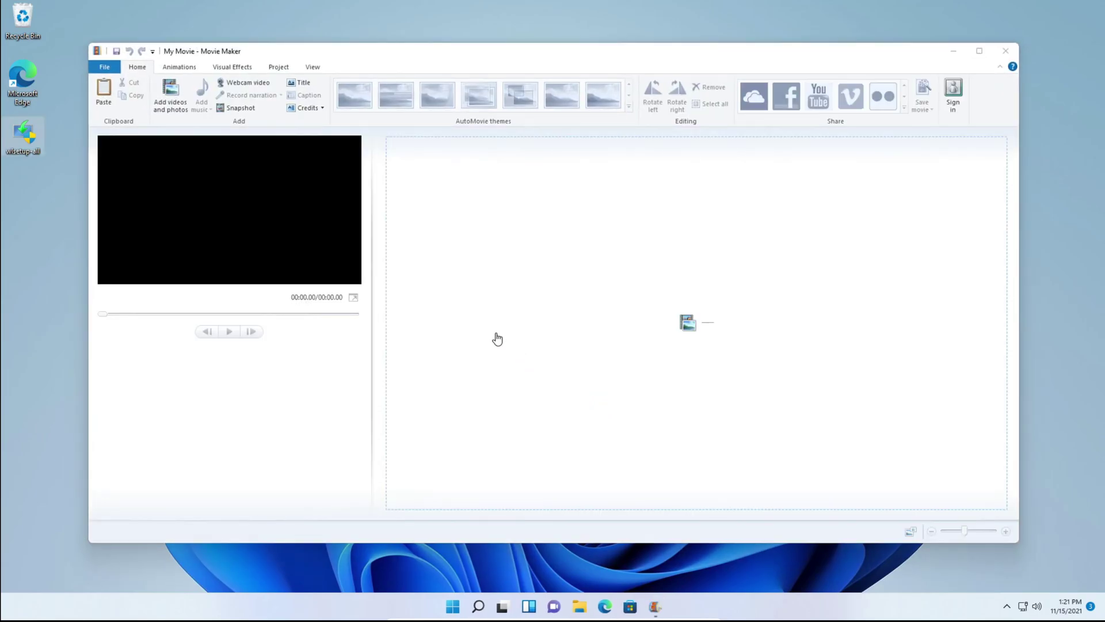
{"action": "mouse_move", "coordinate": [459, 316]}
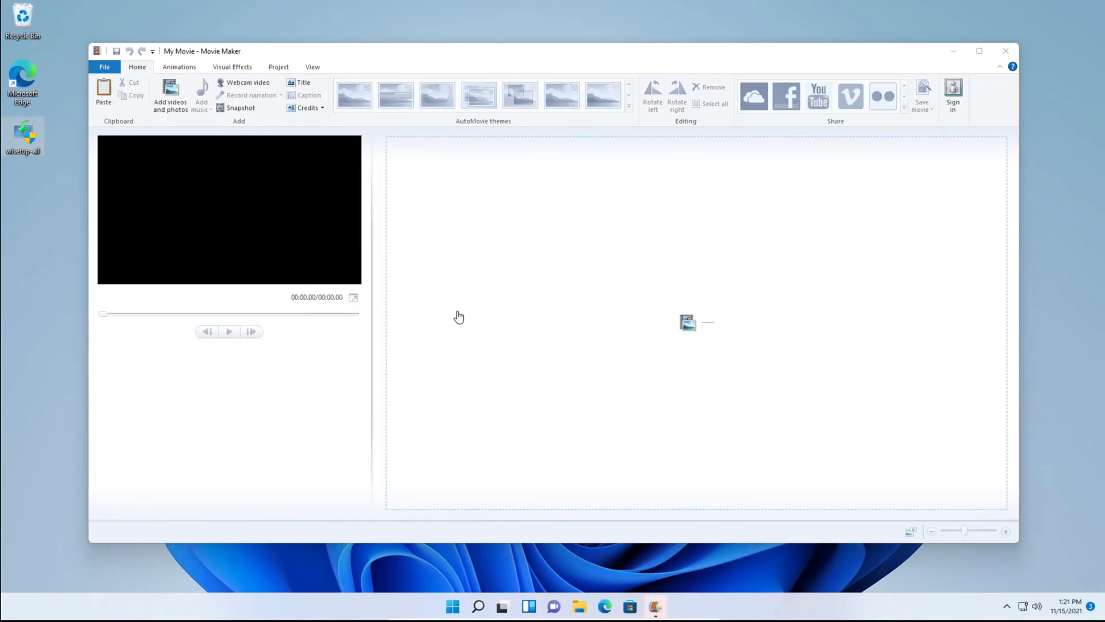
{"action": "mouse_move", "coordinate": [934, 44]}
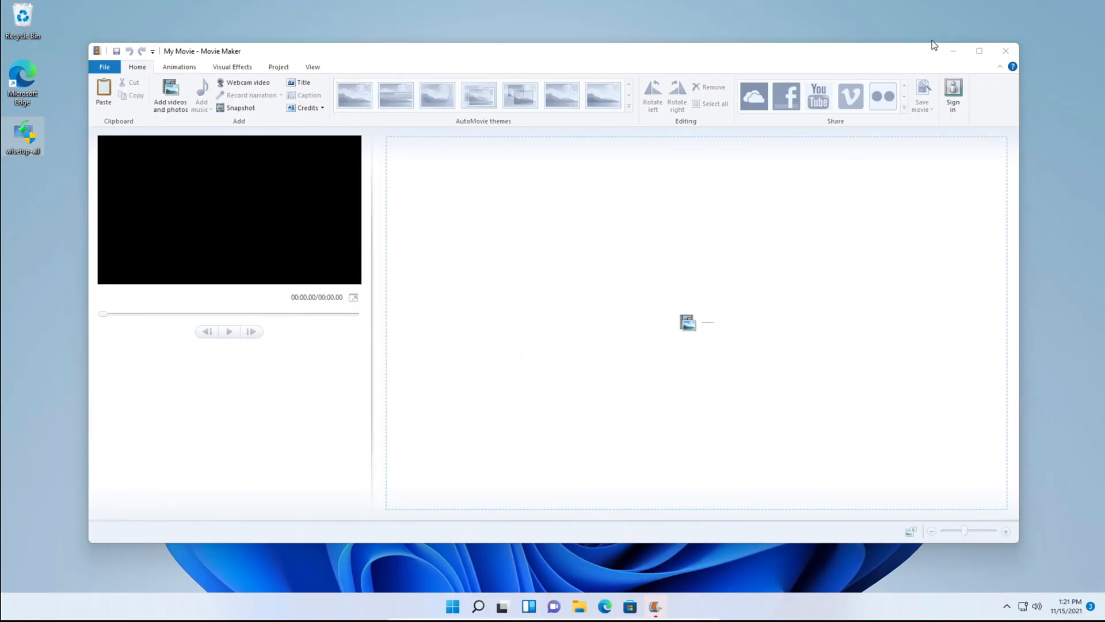